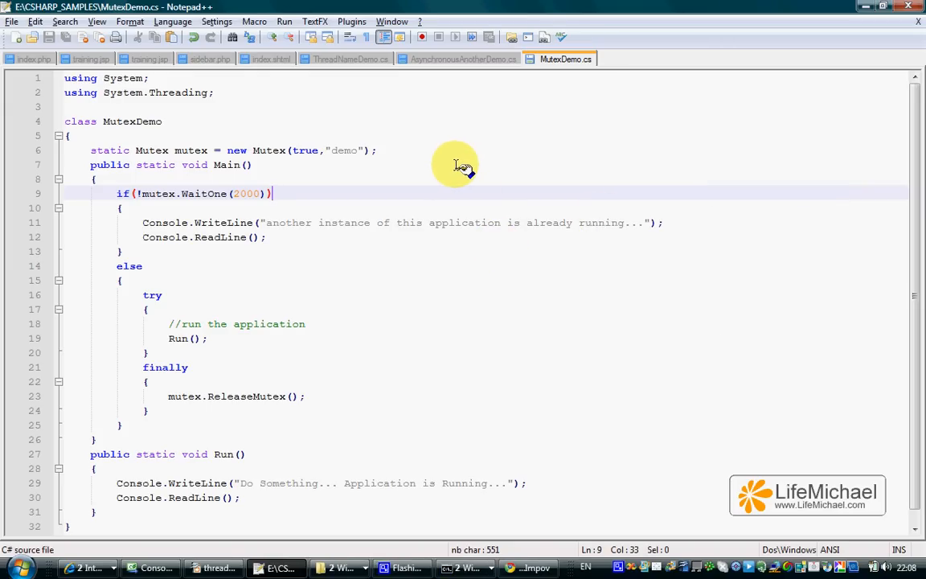
{"action": "mouse_move", "coordinate": [404, 153]}
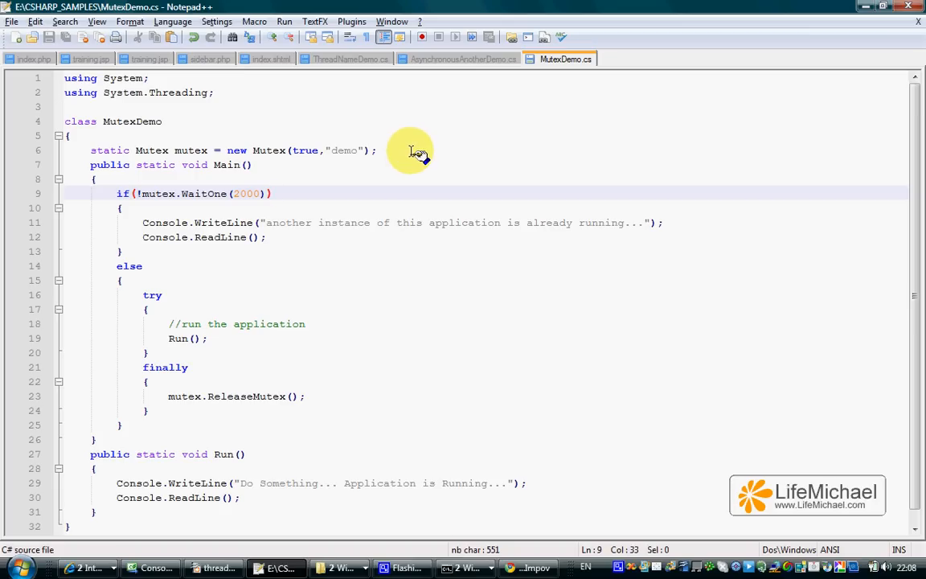
{"action": "mouse_move", "coordinate": [417, 159]}
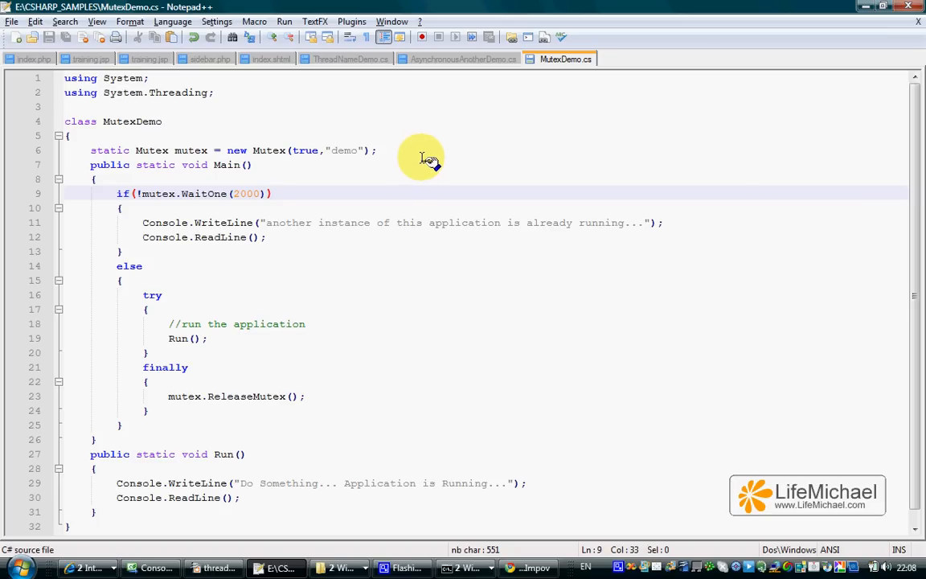
{"action": "mouse_move", "coordinate": [428, 156]}
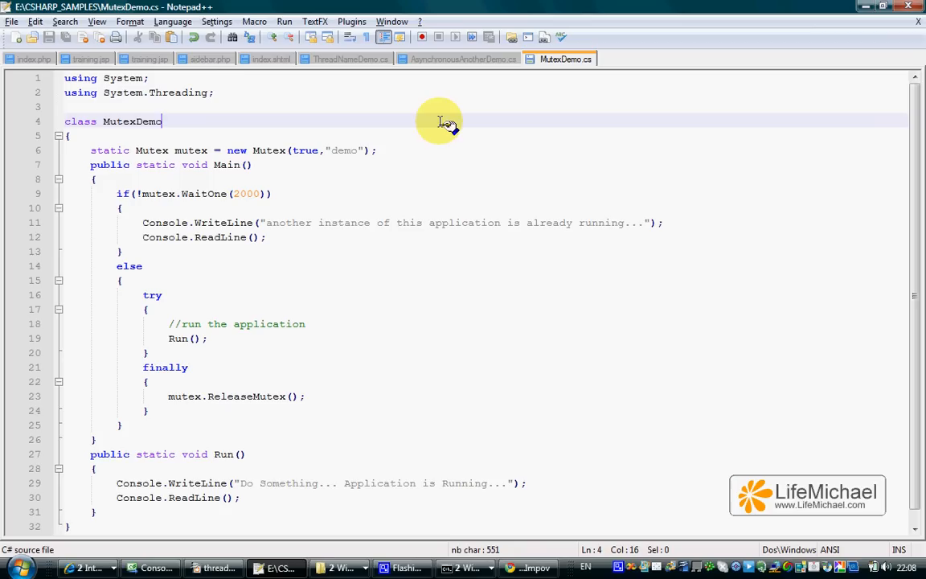
{"action": "mouse_move", "coordinate": [440, 129]}
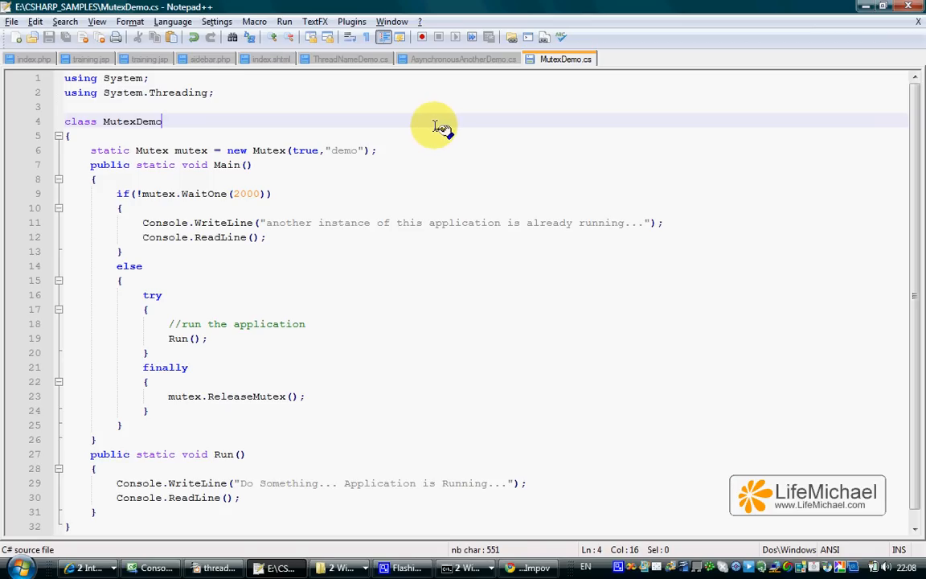
{"action": "mouse_move", "coordinate": [915, 143]}
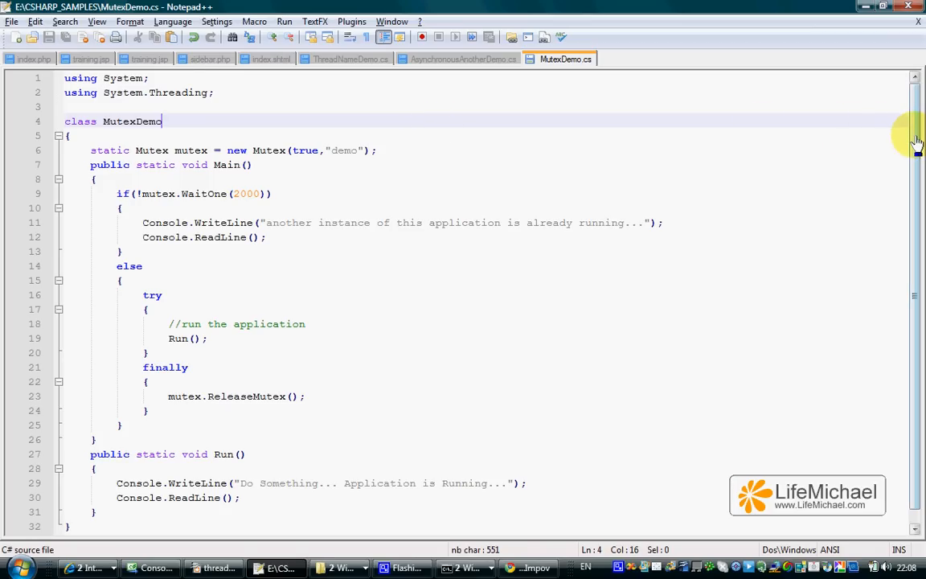
{"action": "mouse_move", "coordinate": [801, 158]}
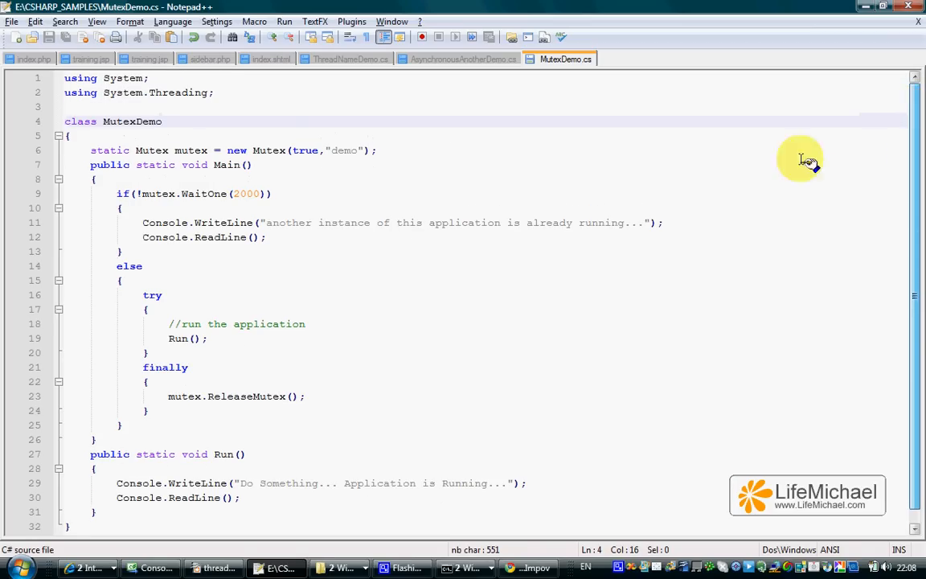
{"action": "mouse_move", "coordinate": [729, 191]}
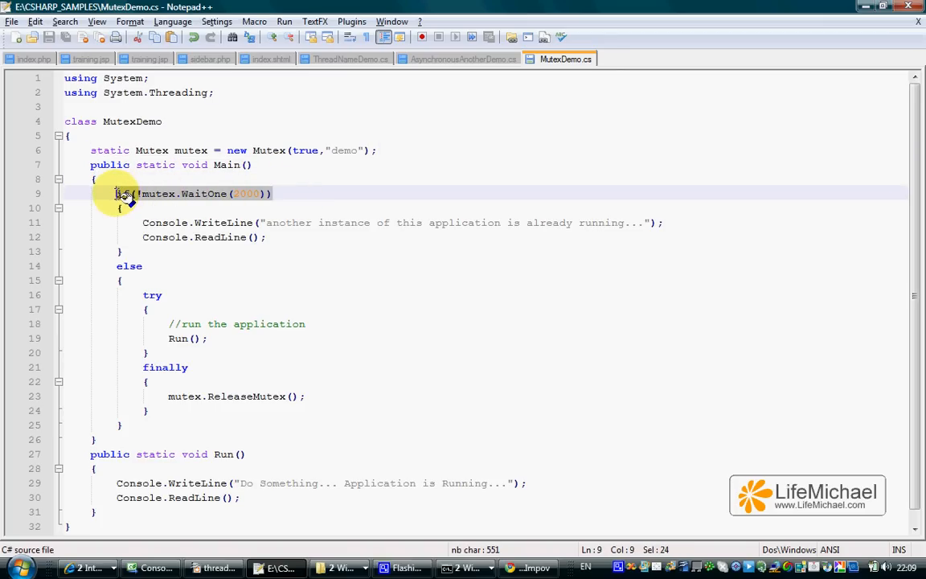
Review the WaitOne call, then bring both cmd windows at E:\CSHARP_SAMPLES forward from the taskbar.
{"action": "double_click", "coordinate": [204, 193]}
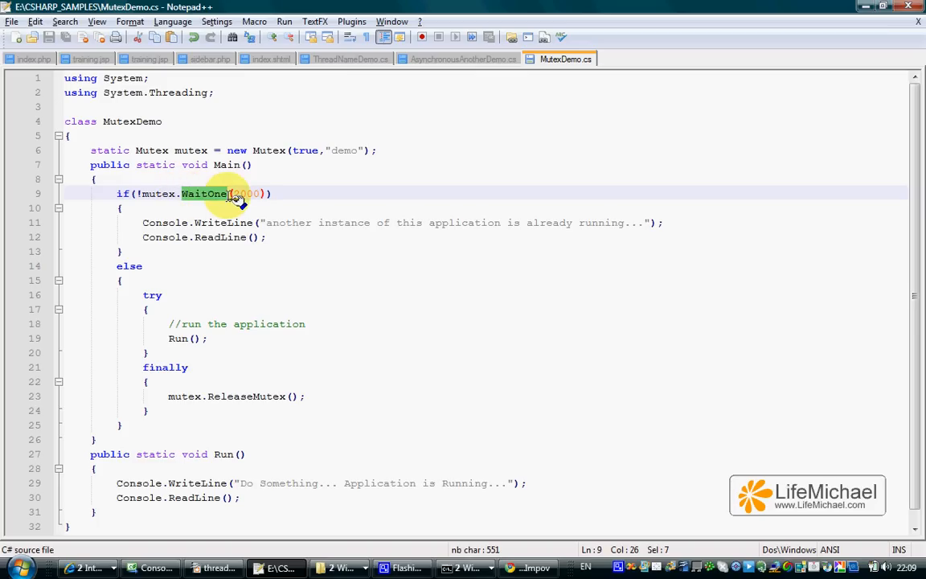
{"action": "mouse_move", "coordinate": [408, 178]}
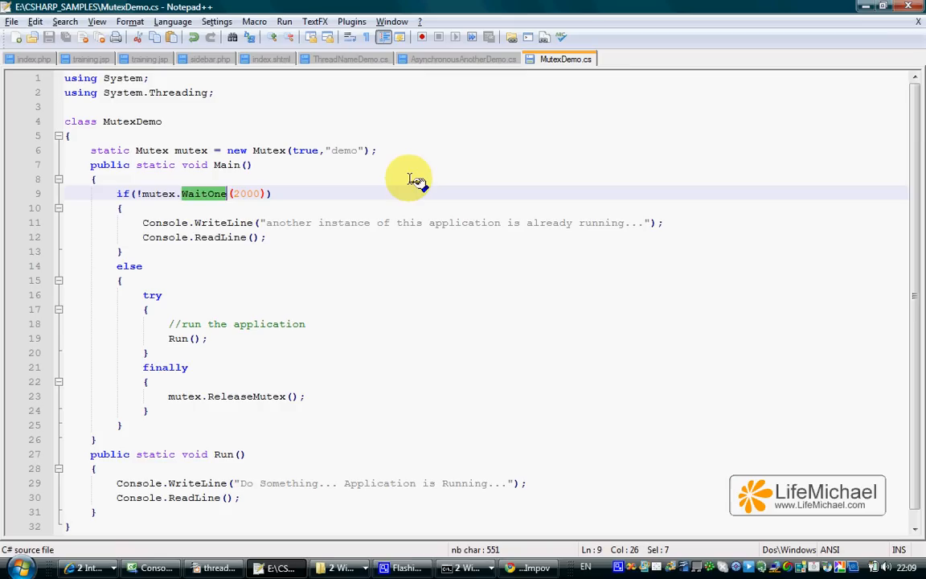
{"action": "mouse_move", "coordinate": [398, 174]}
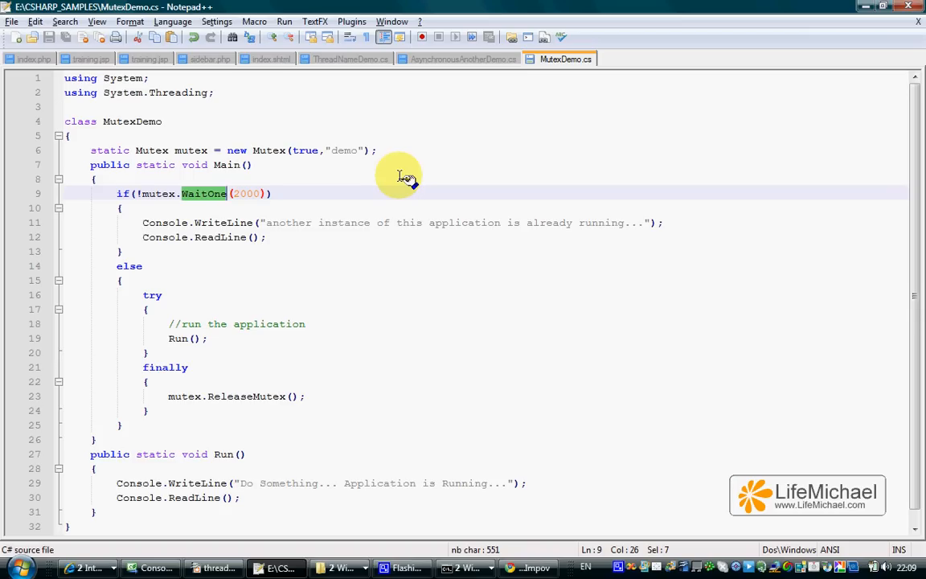
{"action": "mouse_move", "coordinate": [217, 201]}
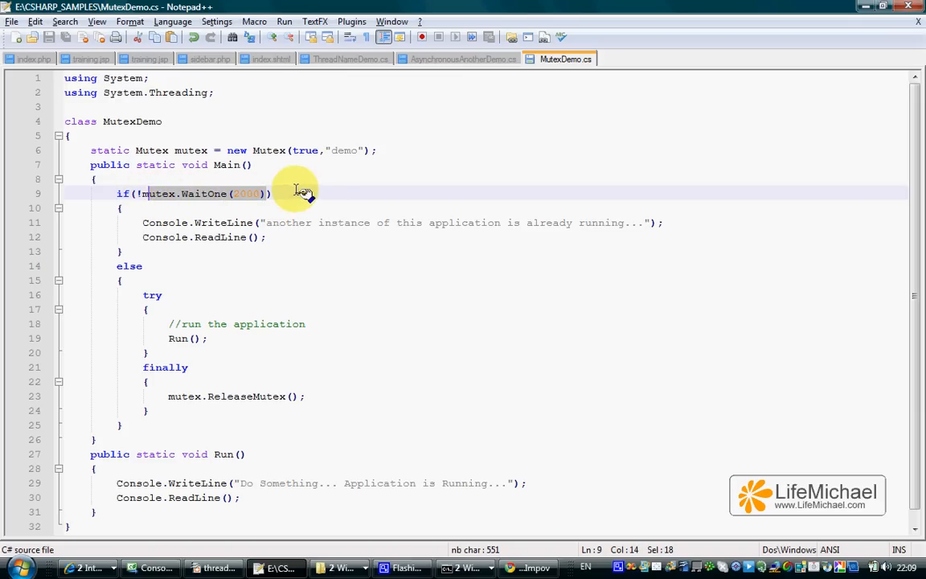
{"action": "mouse_move", "coordinate": [323, 195]}
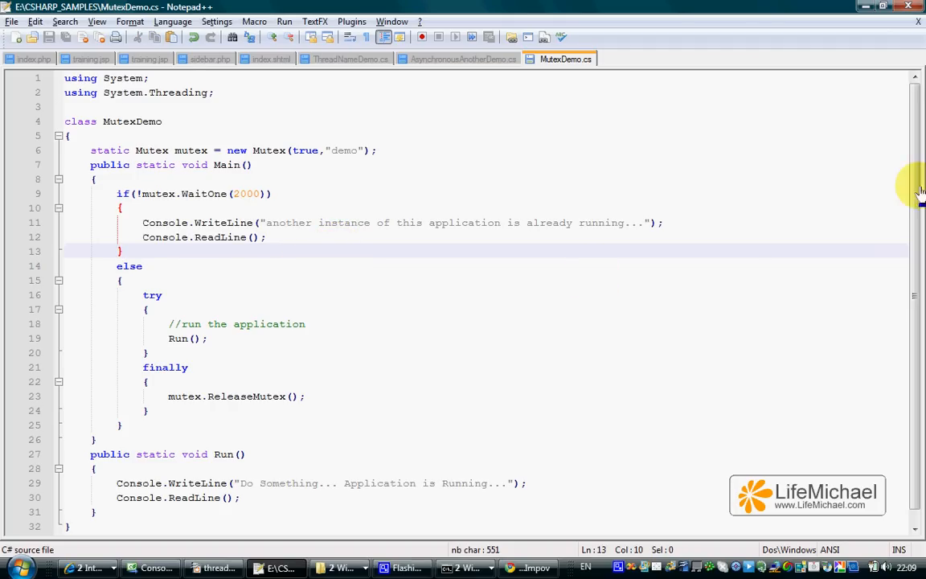
{"action": "scroll", "scroll_direction": "down", "scroll_amount": 3}
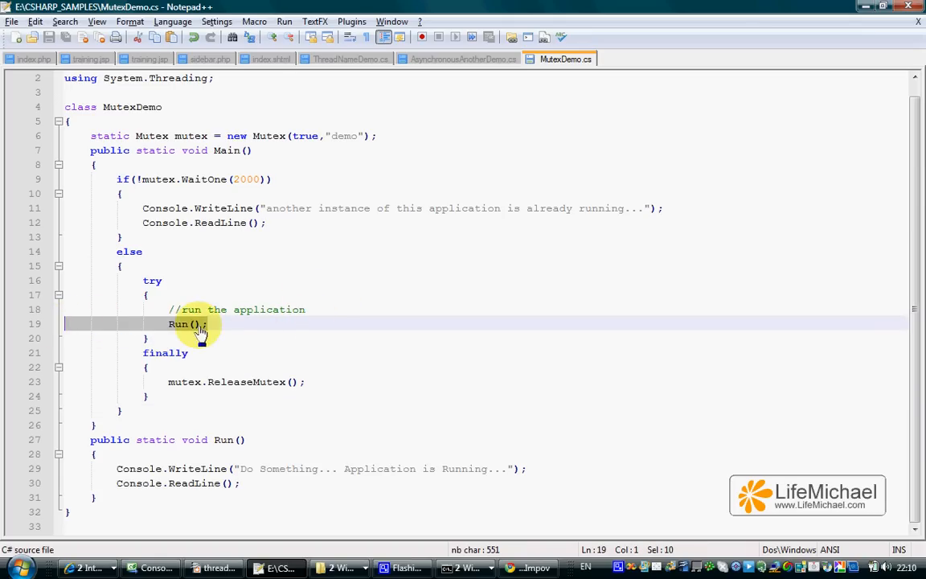
{"action": "mouse_move", "coordinate": [255, 342]}
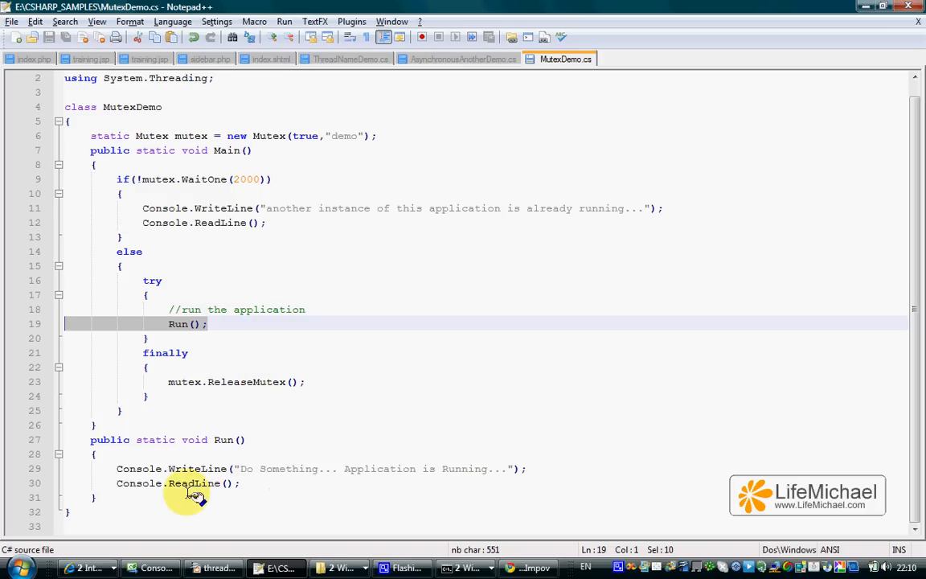
{"action": "mouse_move", "coordinate": [84, 446]}
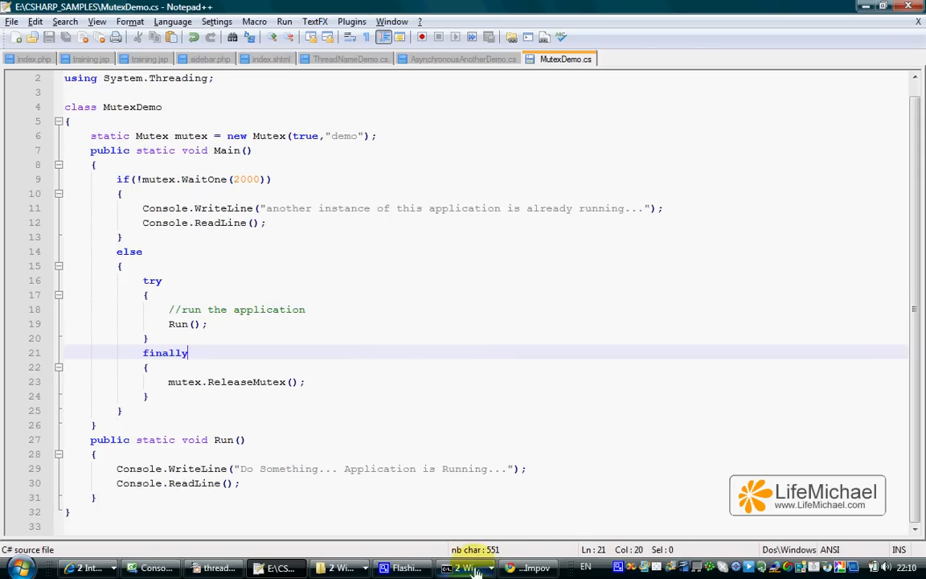
{"action": "left_click", "coordinate": [460, 567]}
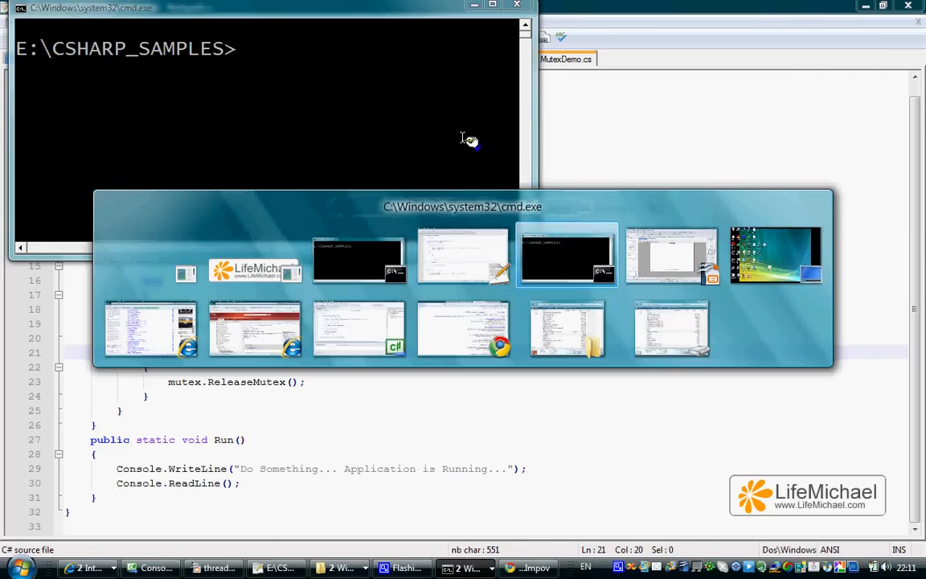
{"action": "left_click", "coordinate": [567, 255]}
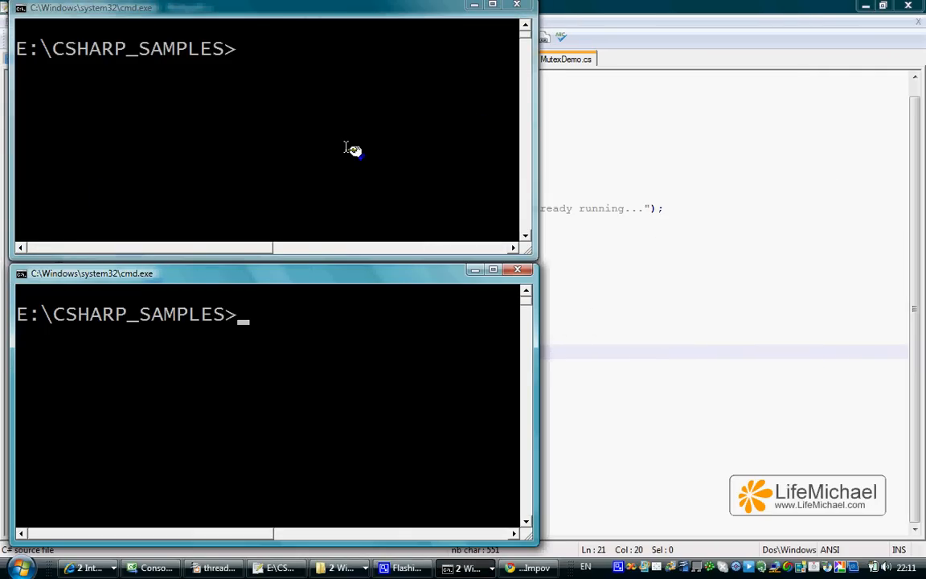
{"action": "mouse_move", "coordinate": [349, 196]}
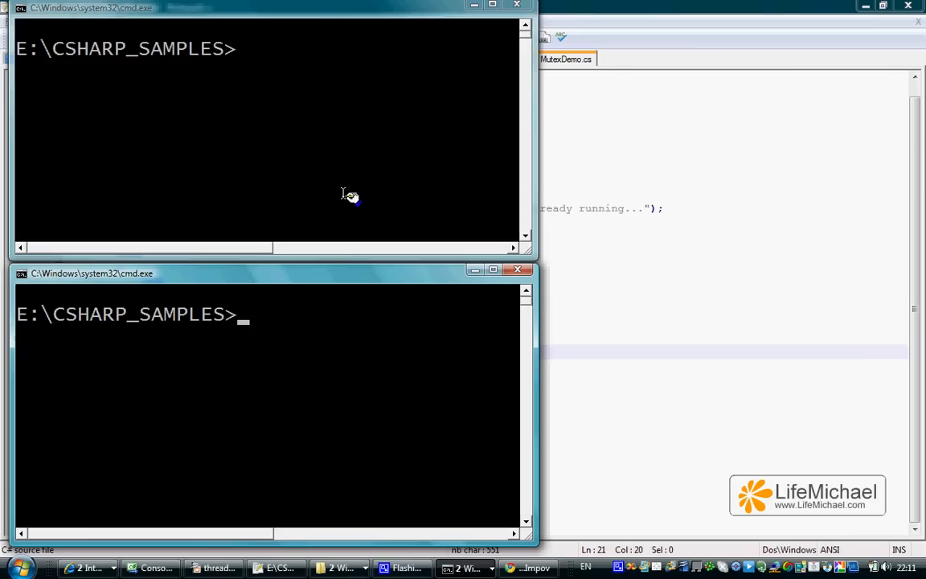
{"action": "mouse_move", "coordinate": [277, 73]}
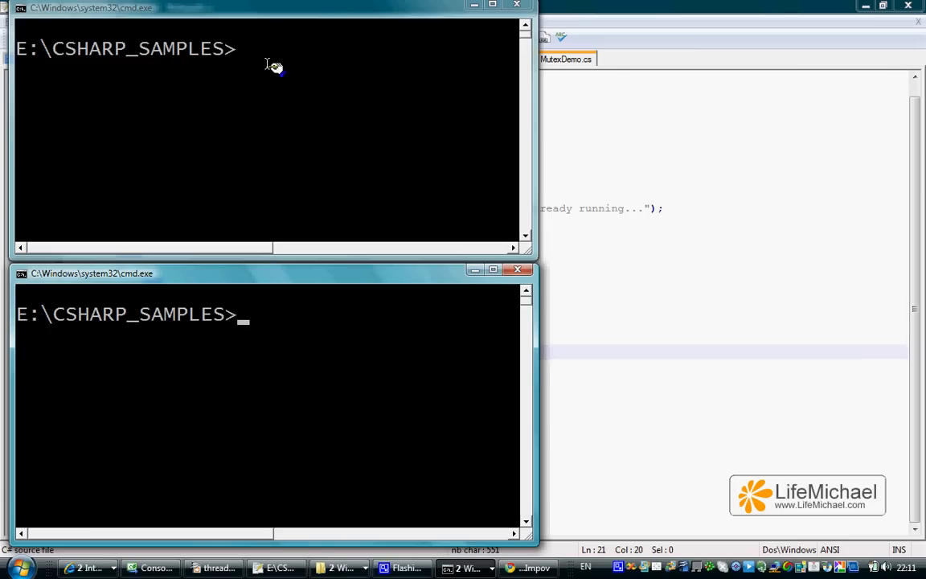
Run MutexDemo in the lower prompt so it prints "Do Something... Application is Running...".
{"action": "type", "text": "M"}
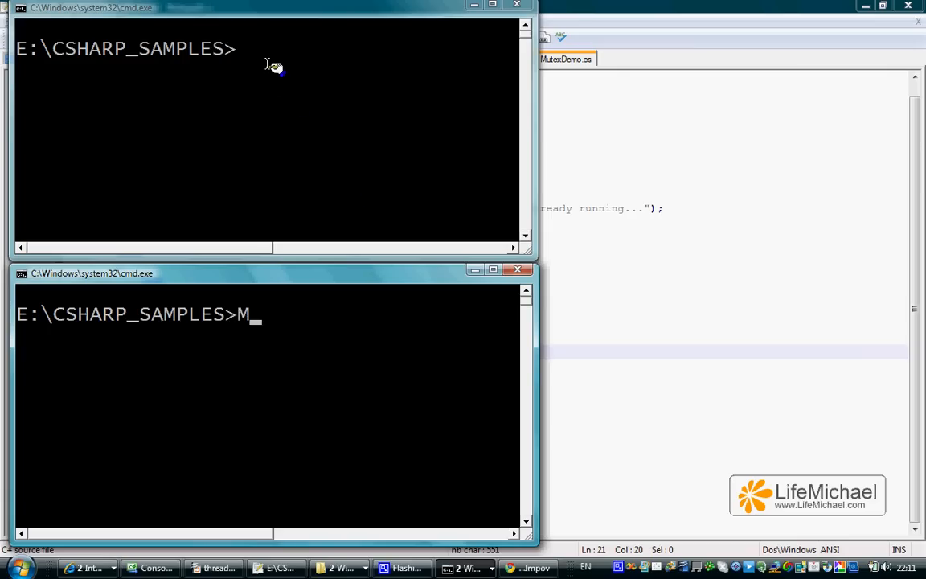
{"action": "type", "text": "utexDemo"}
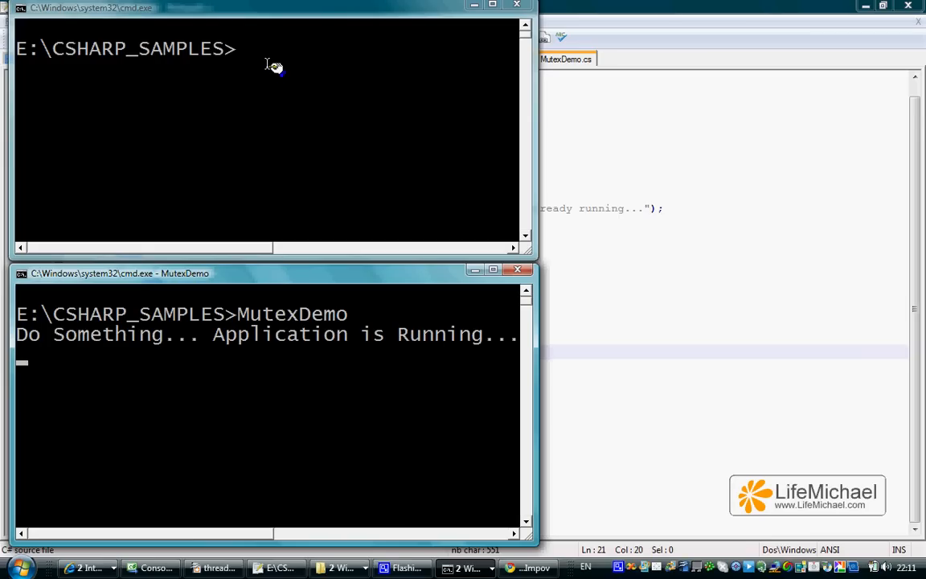
{"action": "mouse_move", "coordinate": [102, 279]}
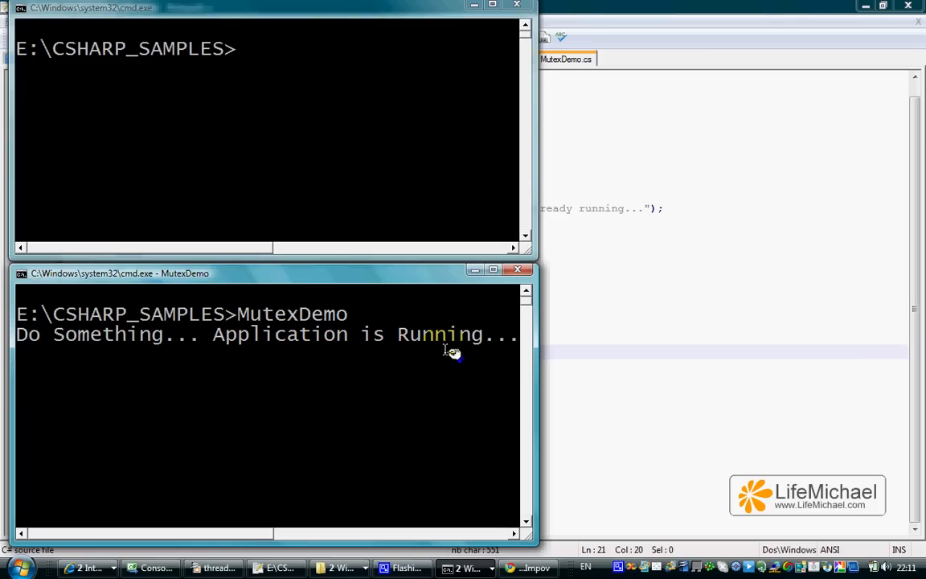
{"action": "mouse_move", "coordinate": [297, 99]}
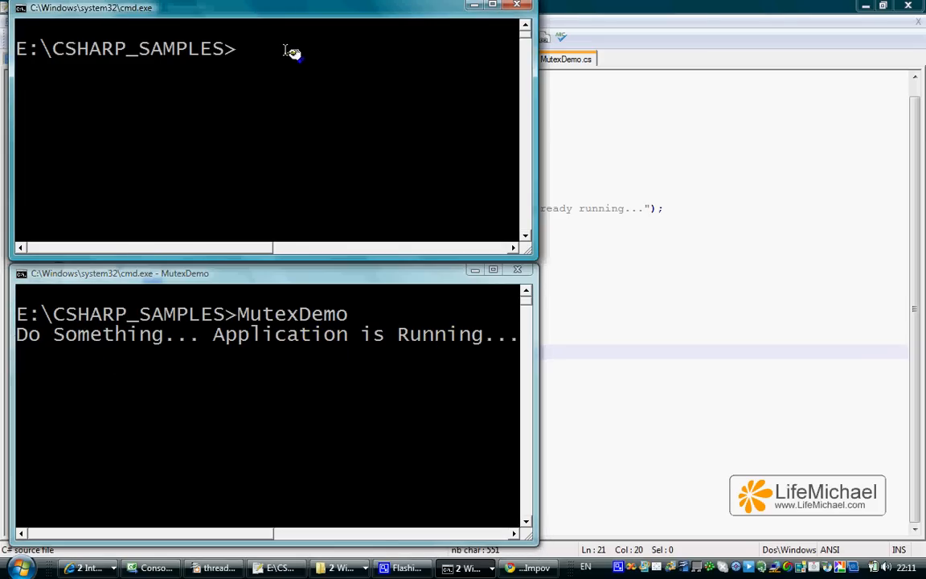
Run MutexDemo in the upper prompt, which reports another instance is already running.
{"action": "type", "text": "Mu"}
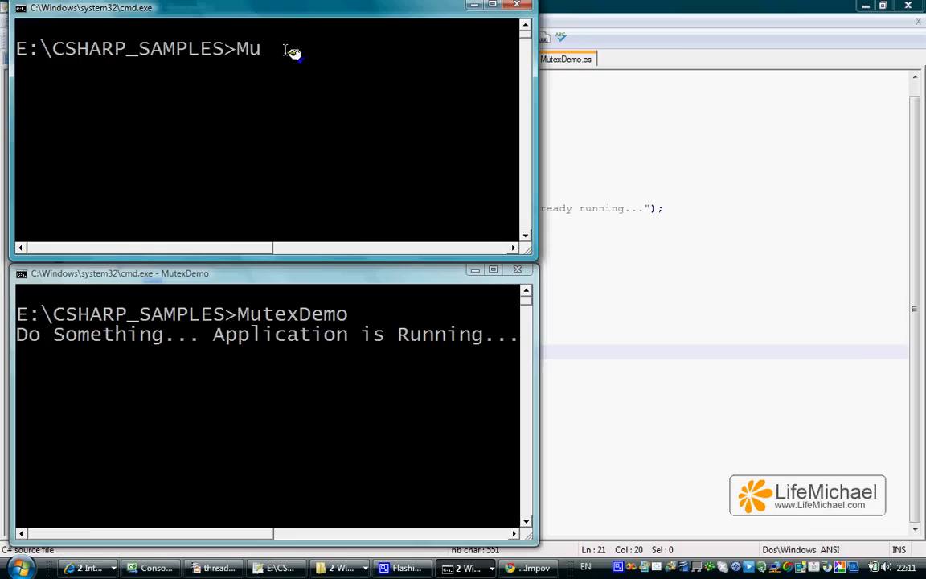
{"action": "type", "text": "texDemo"}
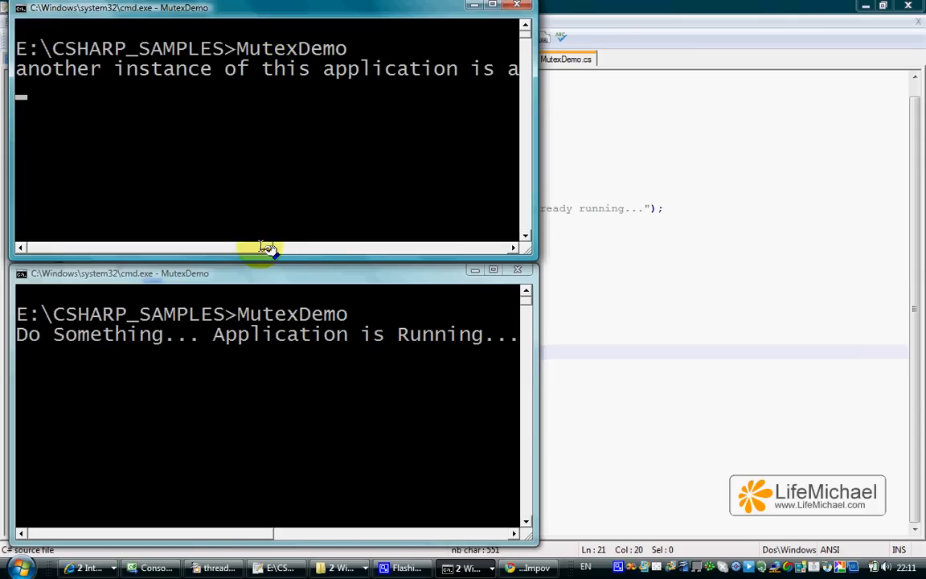
{"action": "mouse_move", "coordinate": [233, 250]}
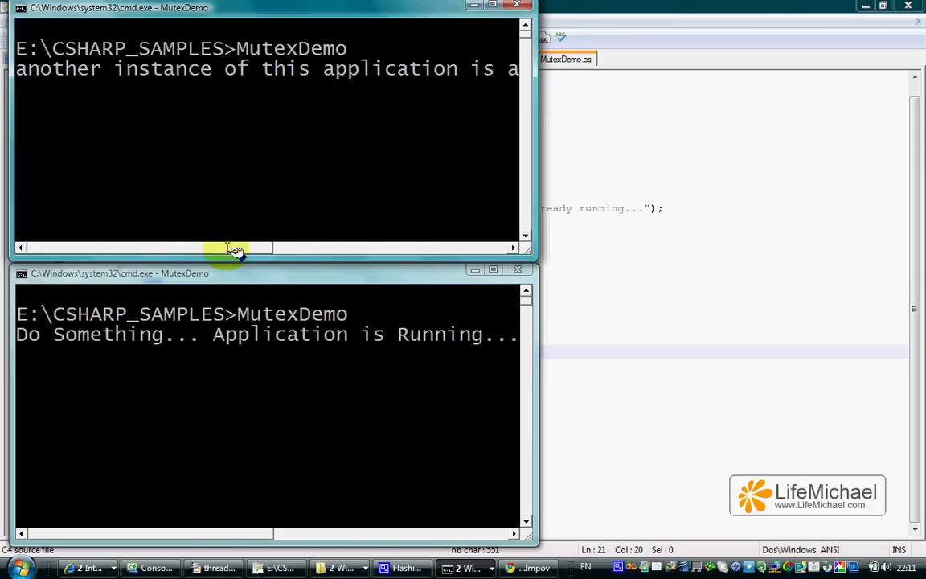